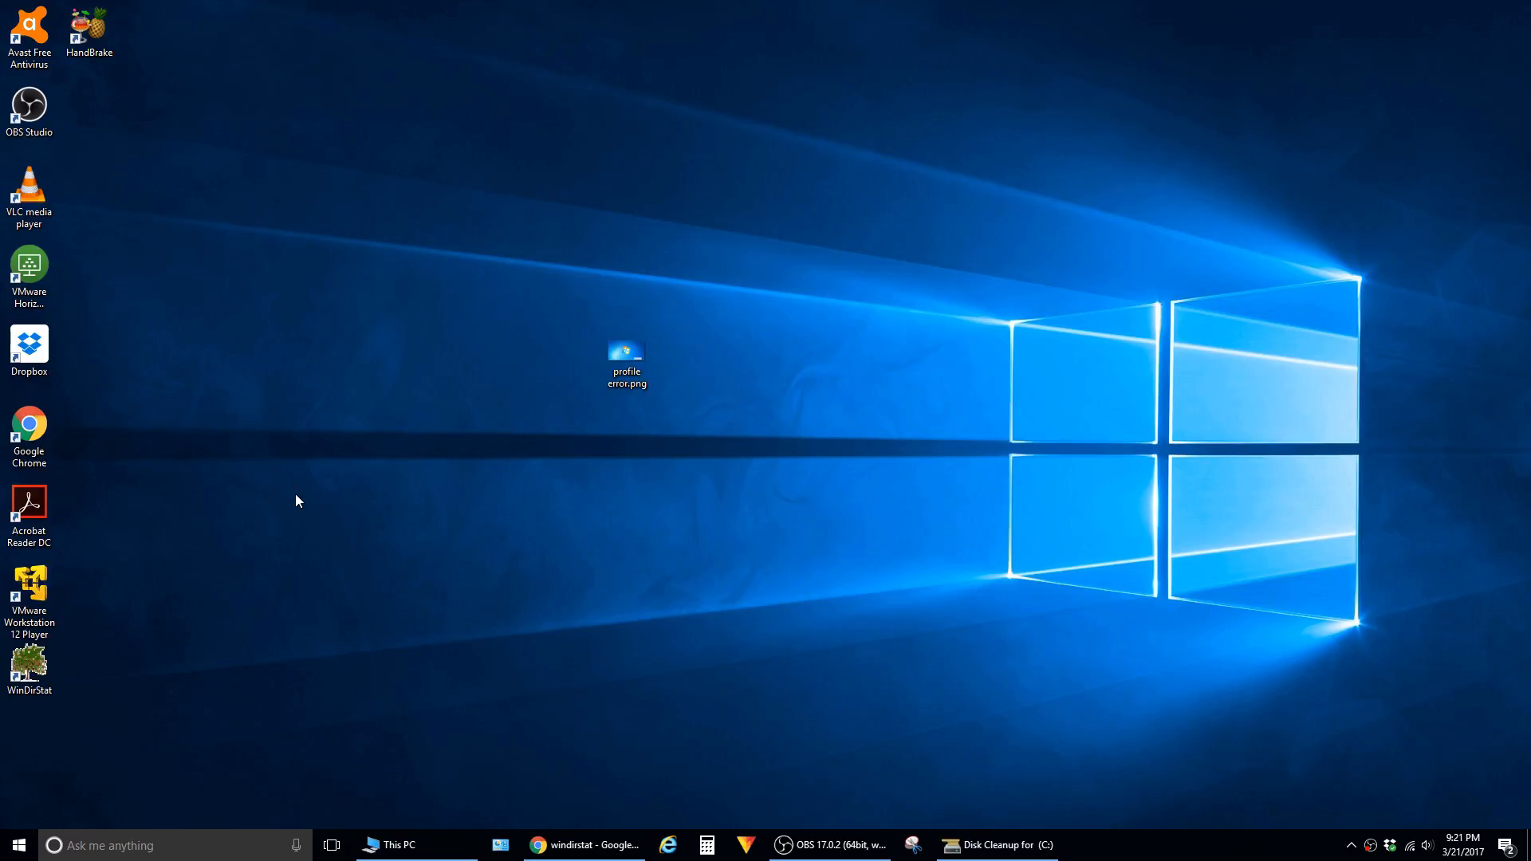
# - Close the open Chrome and Disk Cleanup windows so only the desktop remains
pyautogui.click(995, 845)
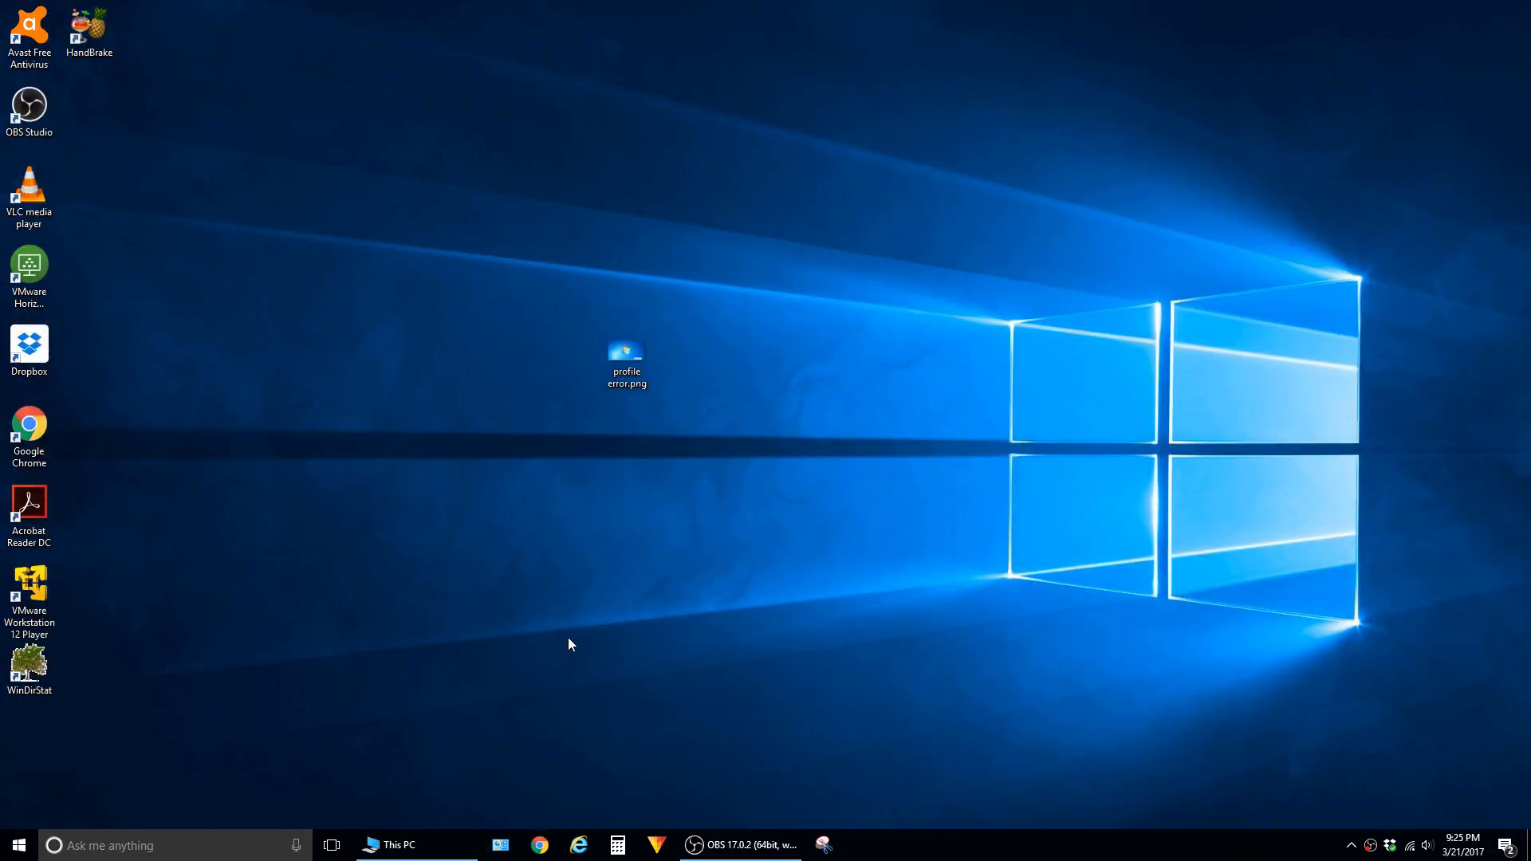
# - Launch WinDirStat from its desktop shortcut and start scanning the C: drive
pyautogui.doubleClick(29, 664)
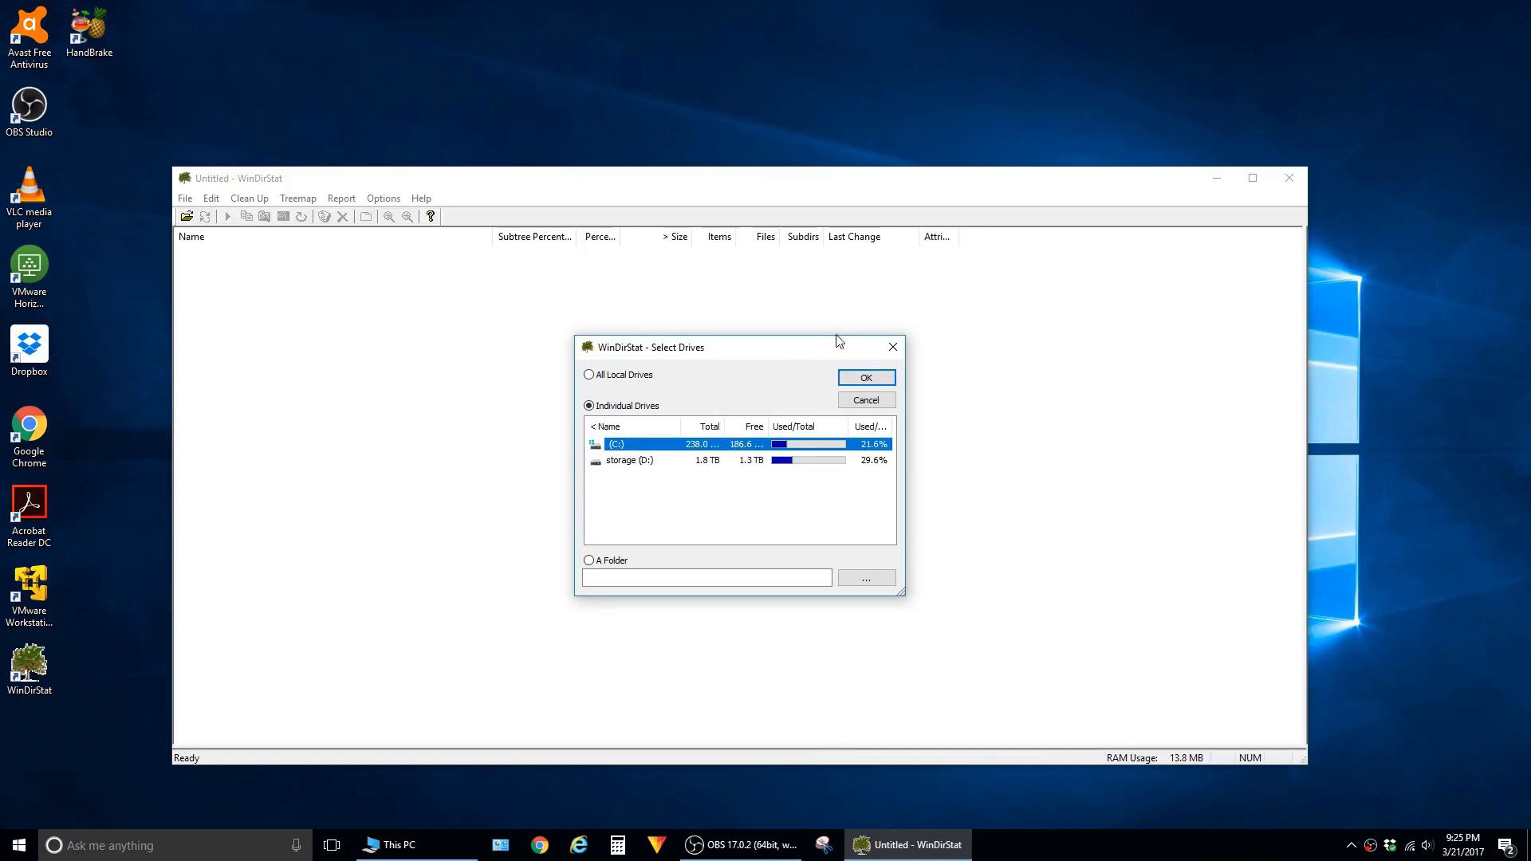
pyautogui.click(863, 376)
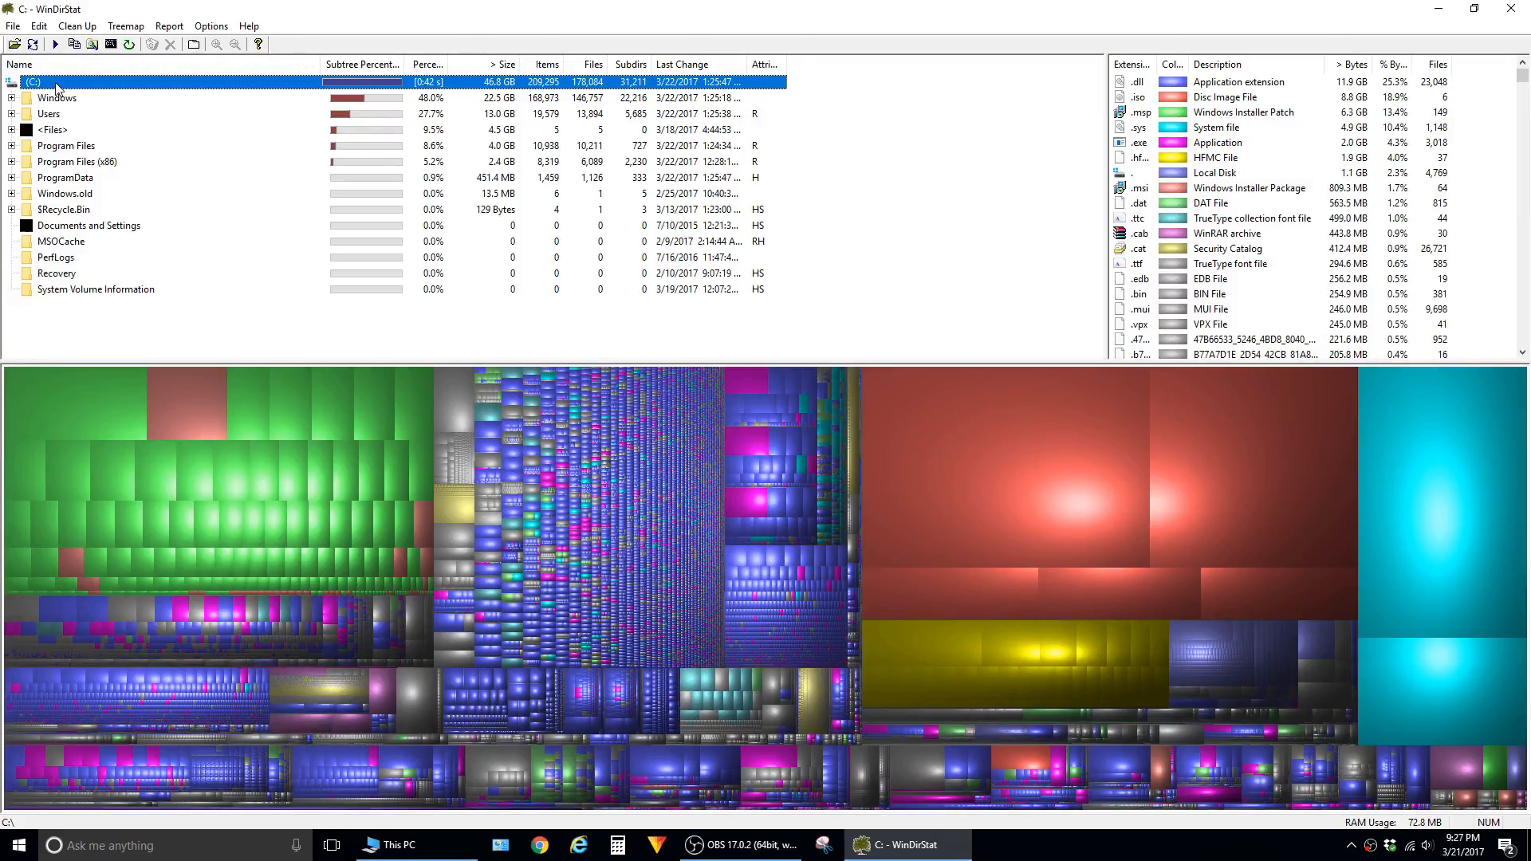
pyautogui.moveTo(378, 720)
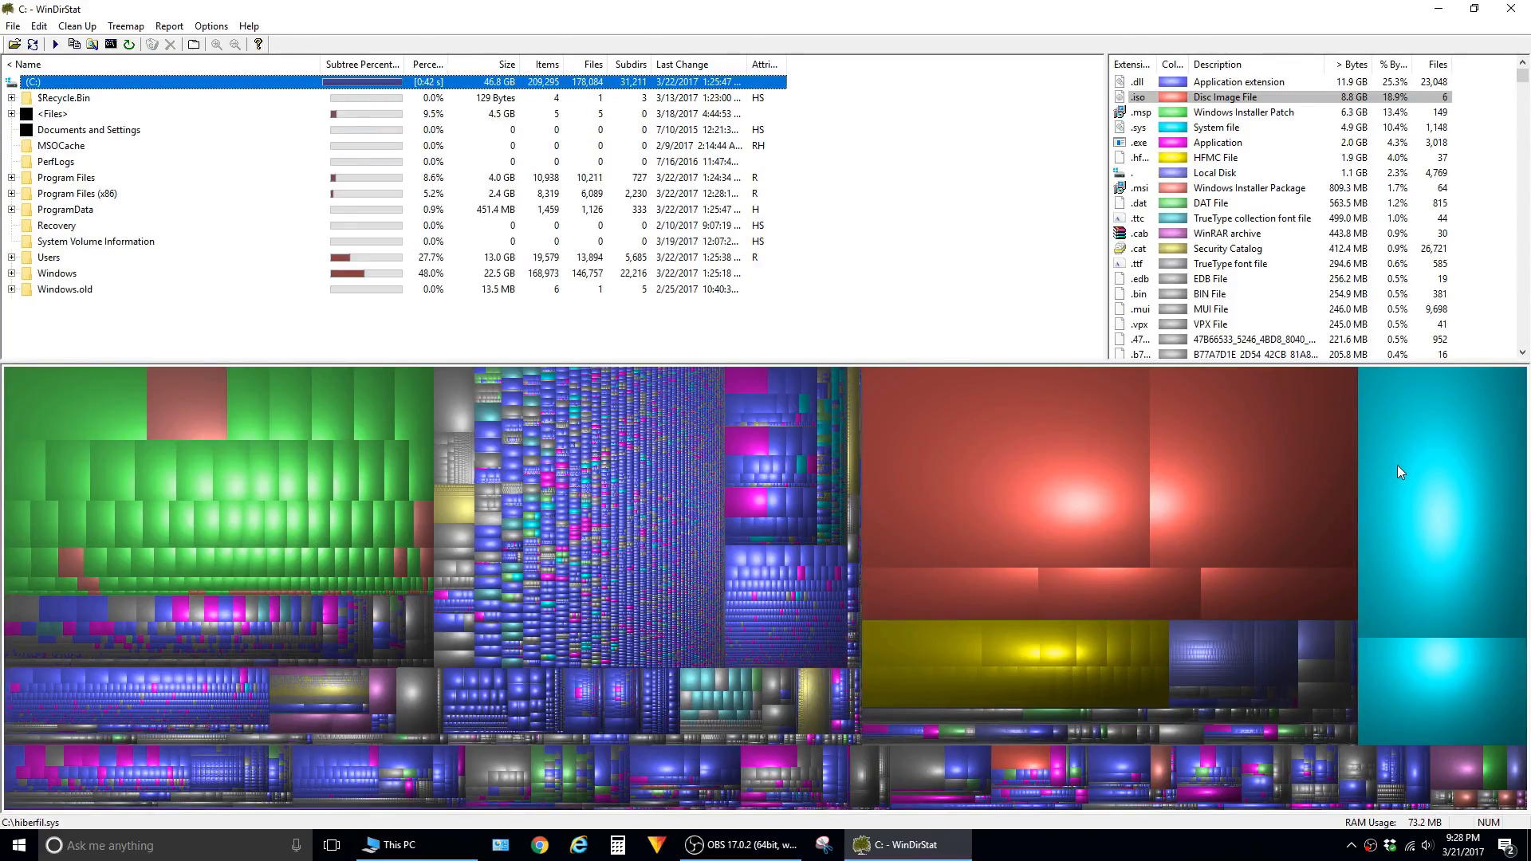
# - Reveal the files behind the large cyan and green blocks, then re-sort C: folders by size
pyautogui.click(11, 113)
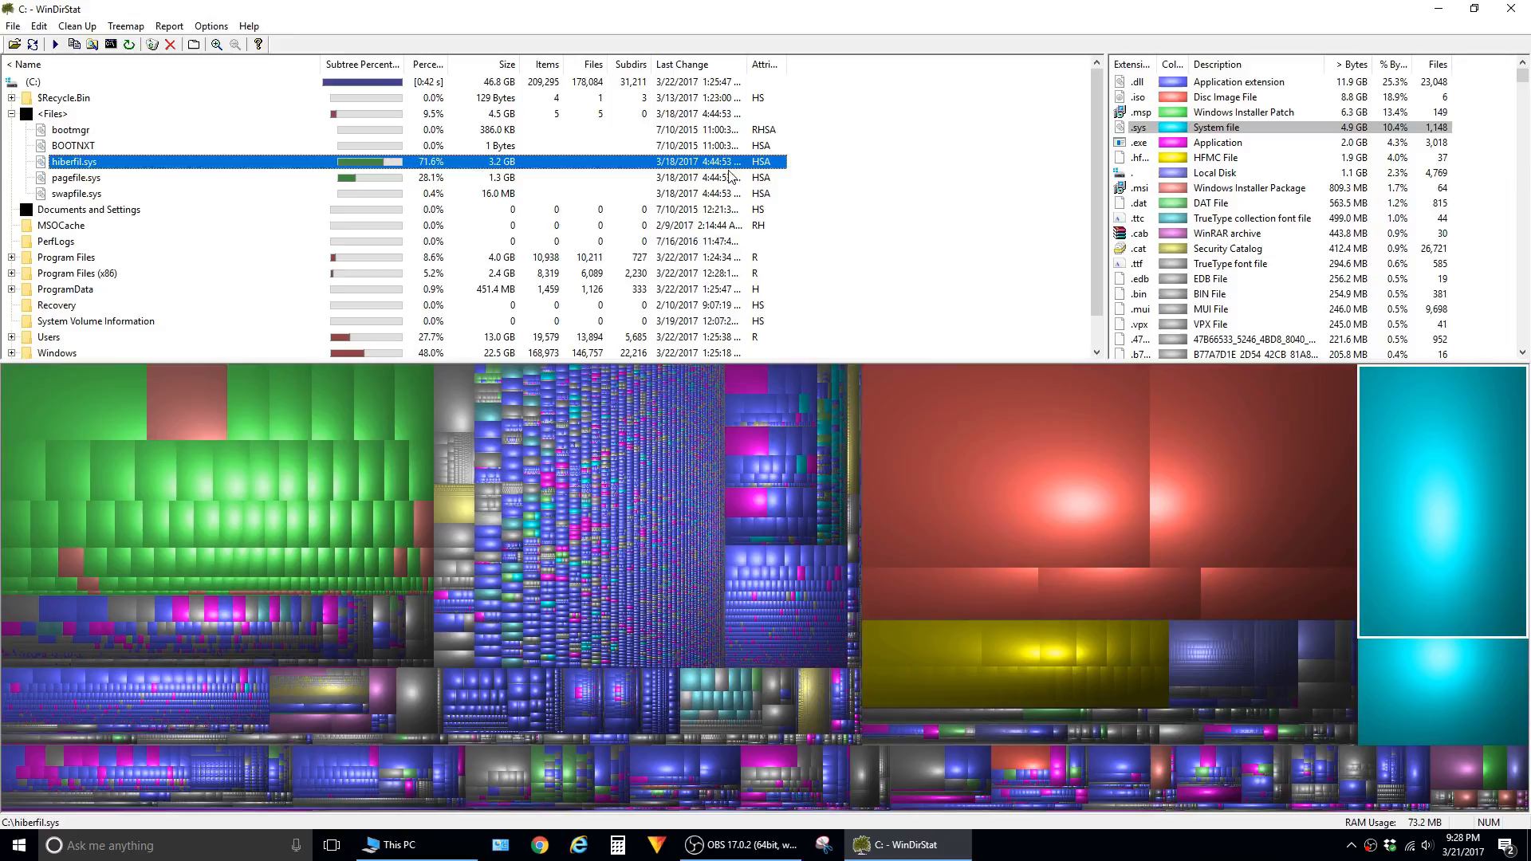
pyautogui.click(1137, 111)
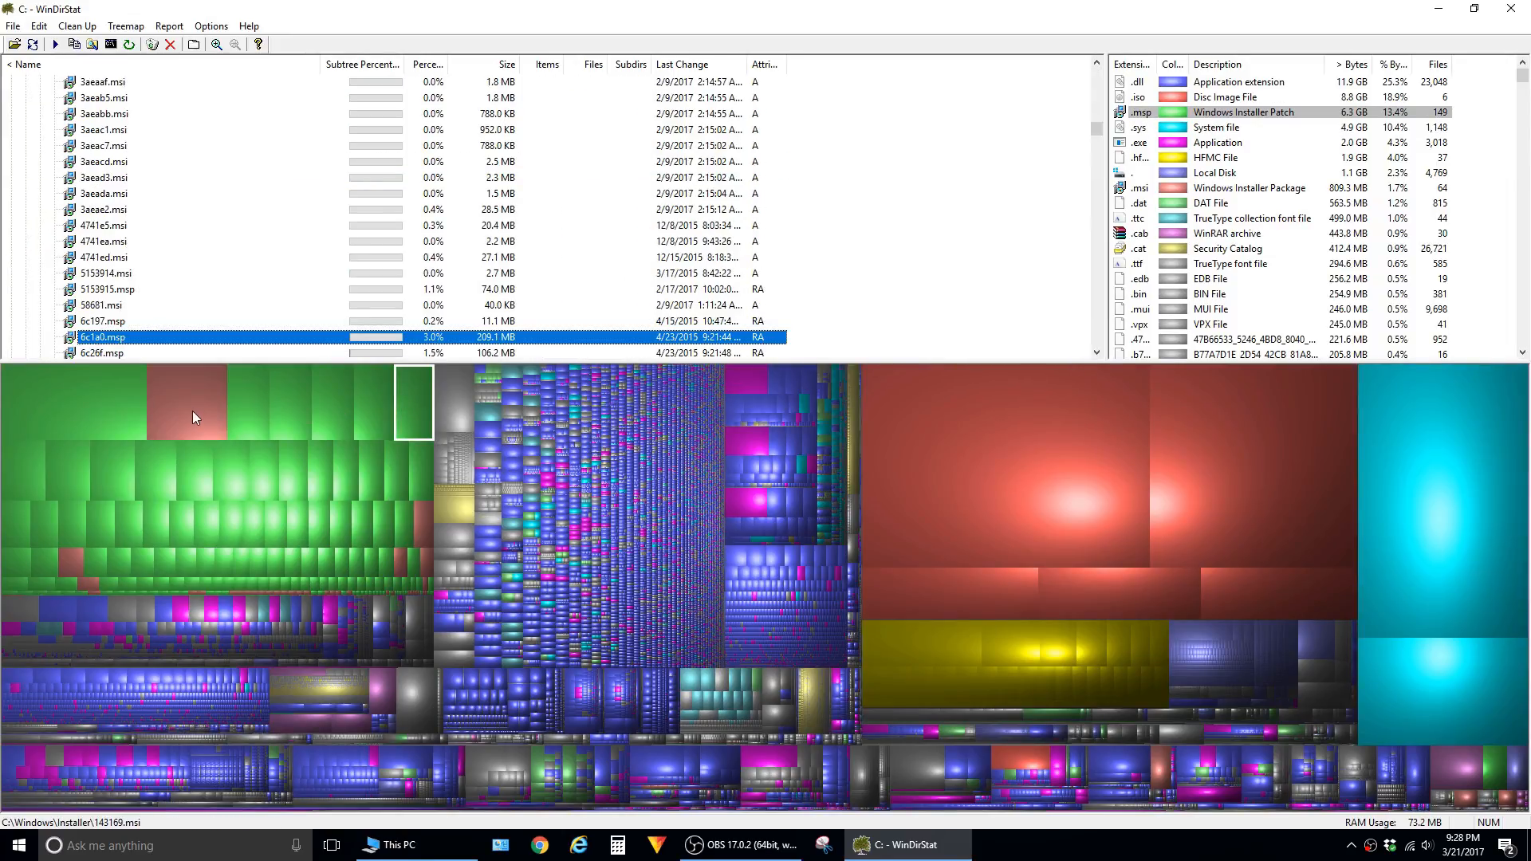
pyautogui.click(13, 81)
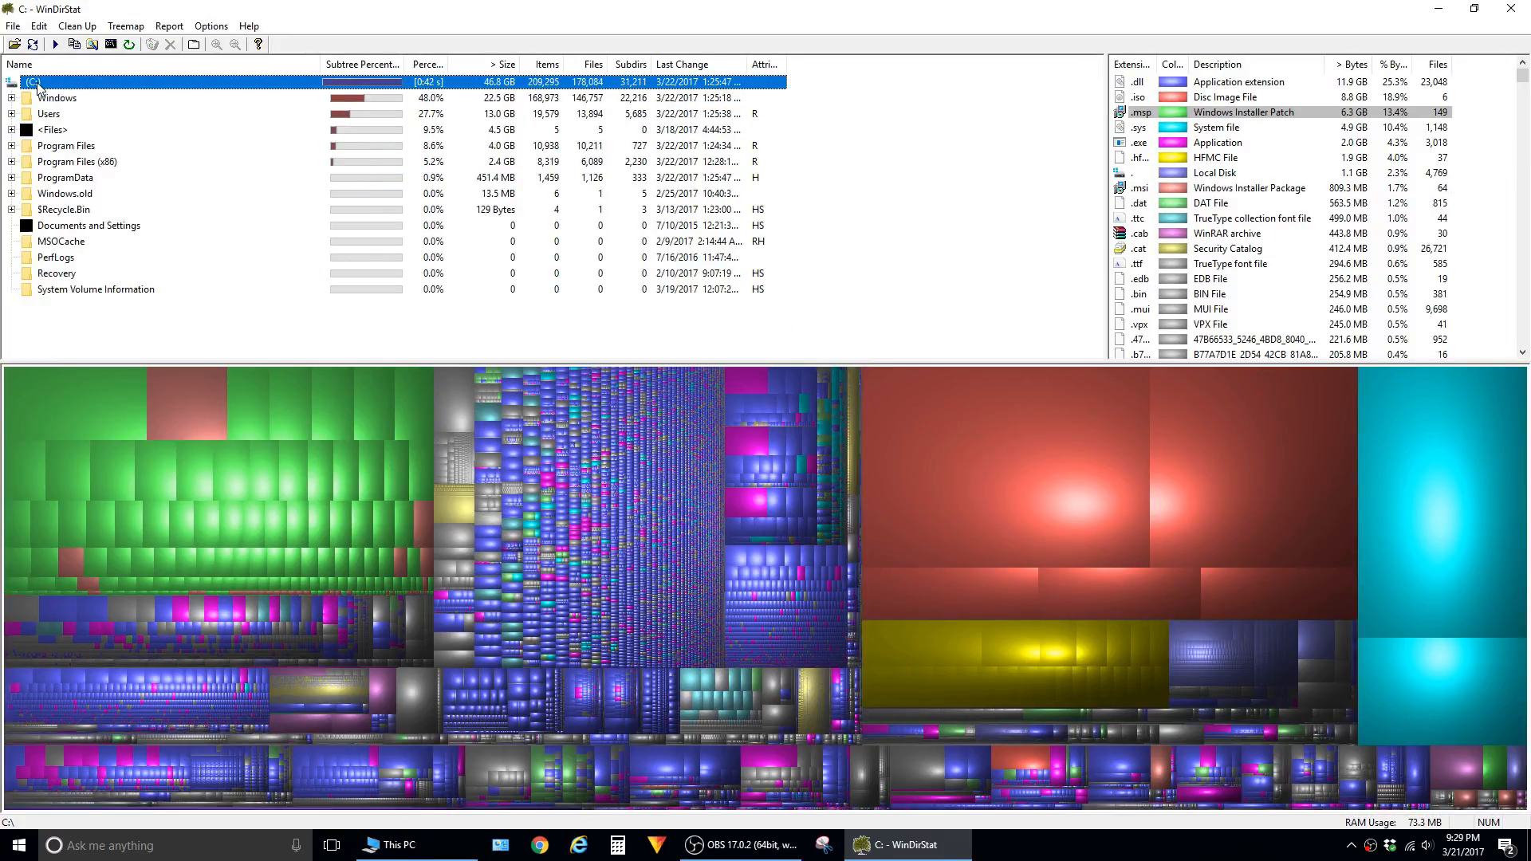
# - Check the Windows folder in the treemap, then expand Users into the user's profile folder
pyautogui.click(57, 98)
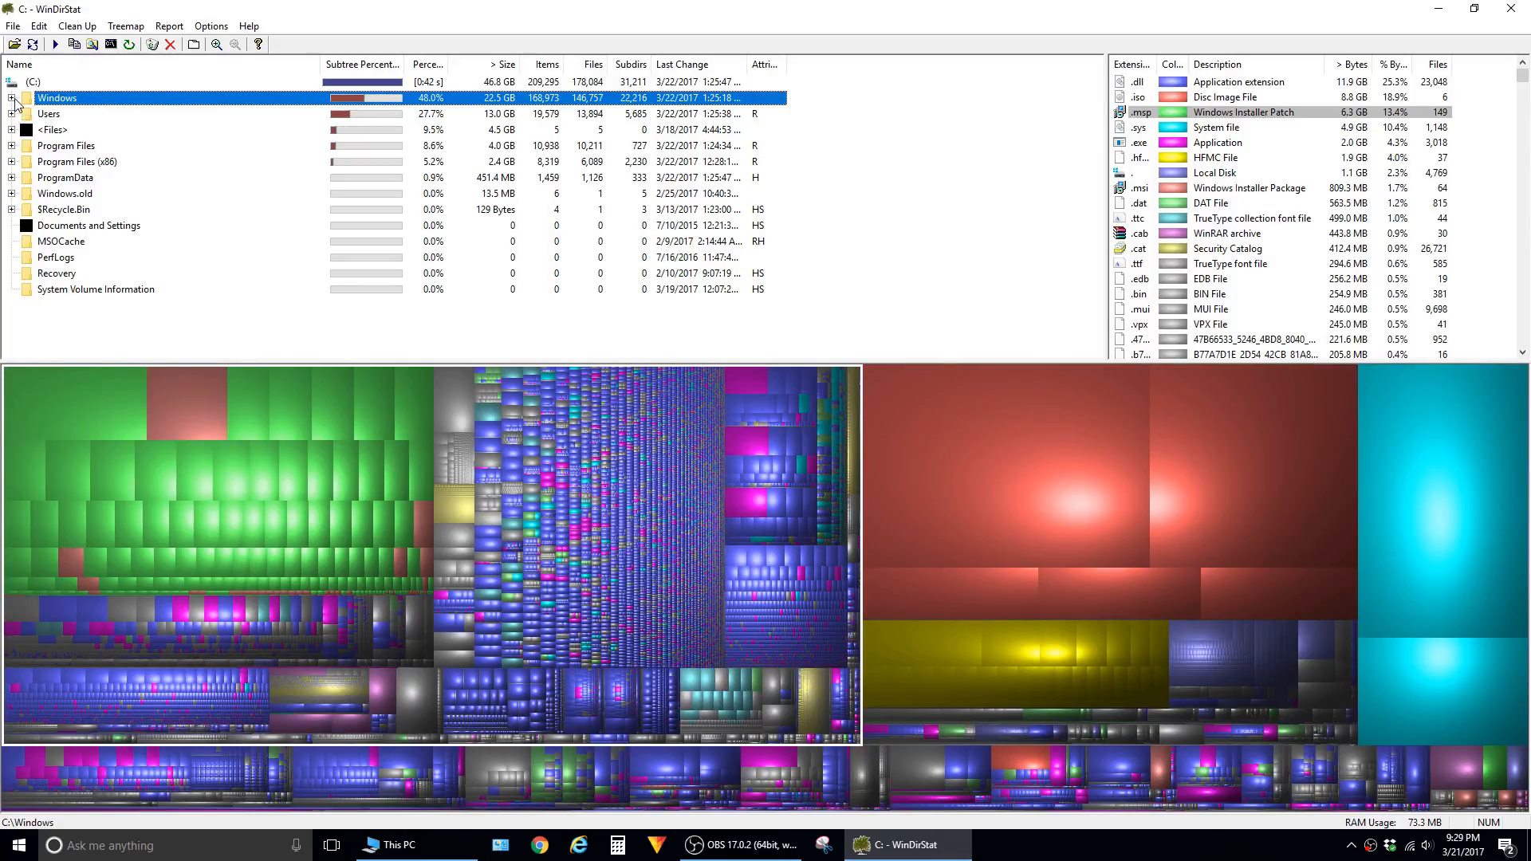
pyautogui.click(23, 113)
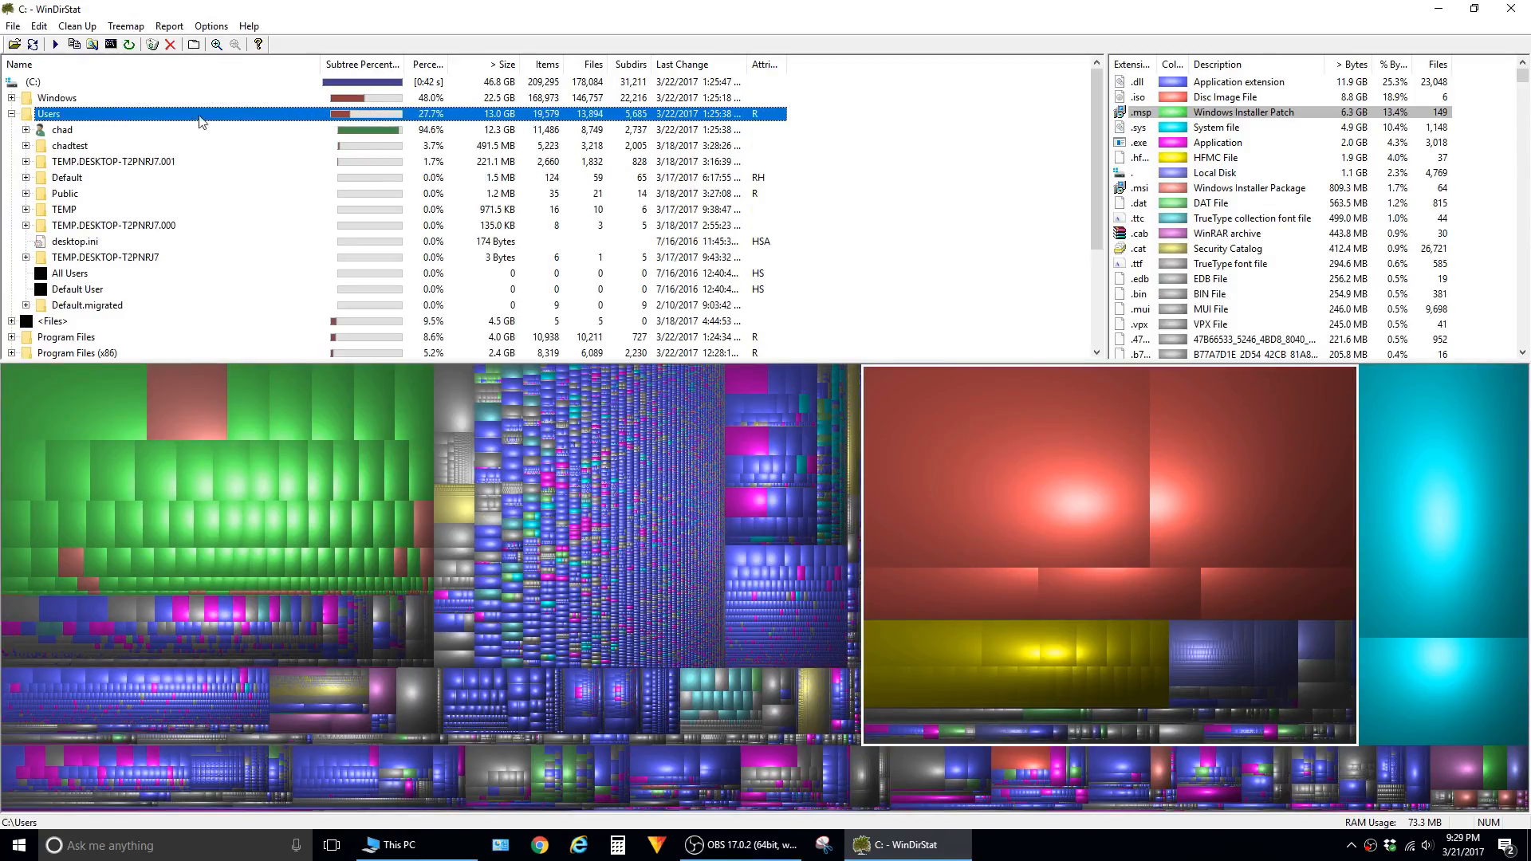
pyautogui.click(27, 129)
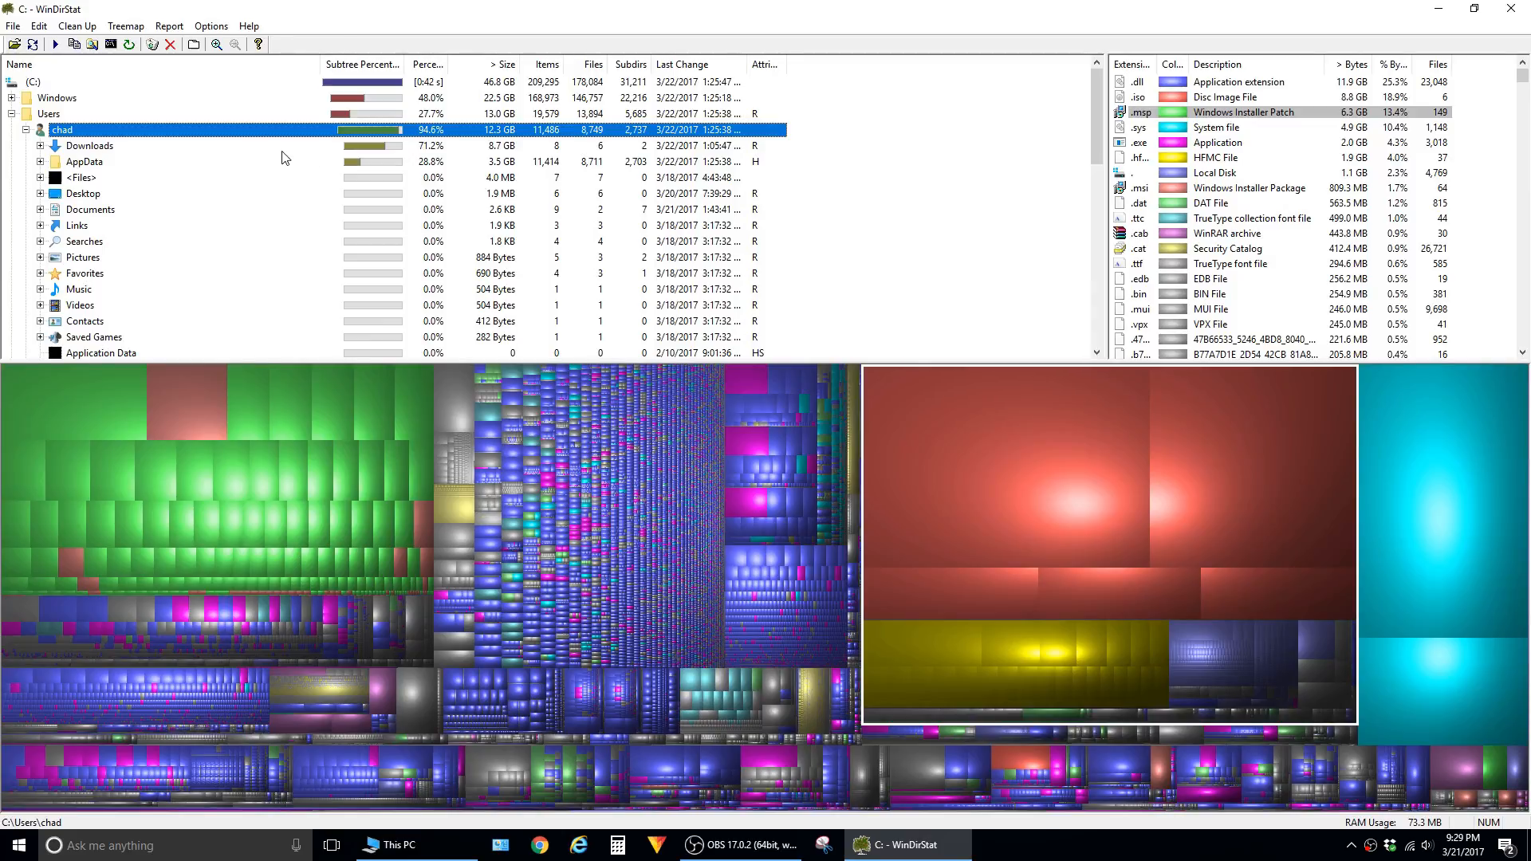
# - Open the Downloads folder in File Explorer from the CentOS ISO's Explorer Here action
pyautogui.rightClick(161, 177)
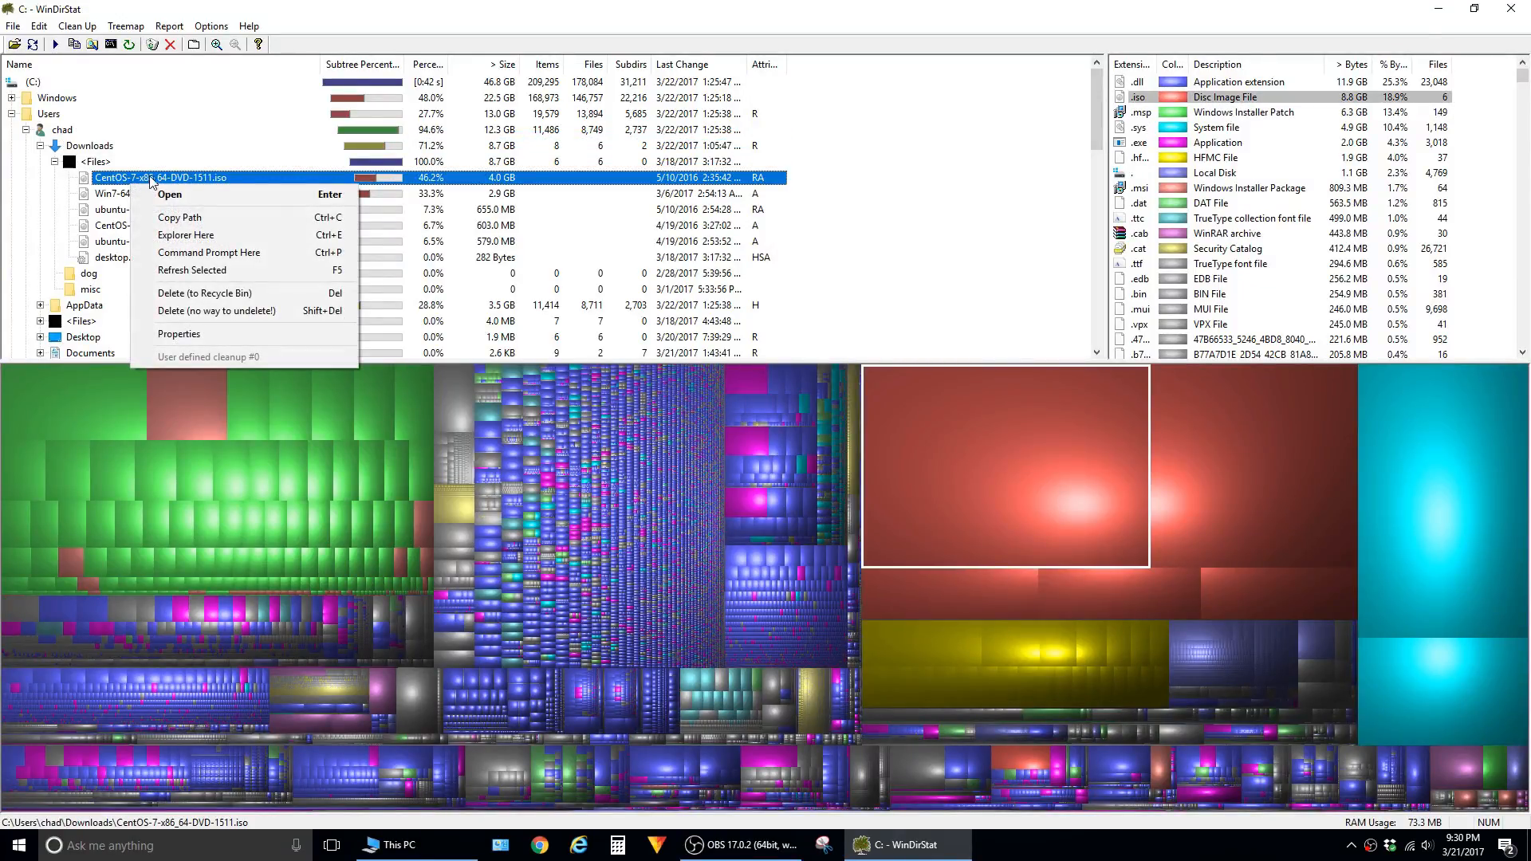
pyautogui.click(185, 235)
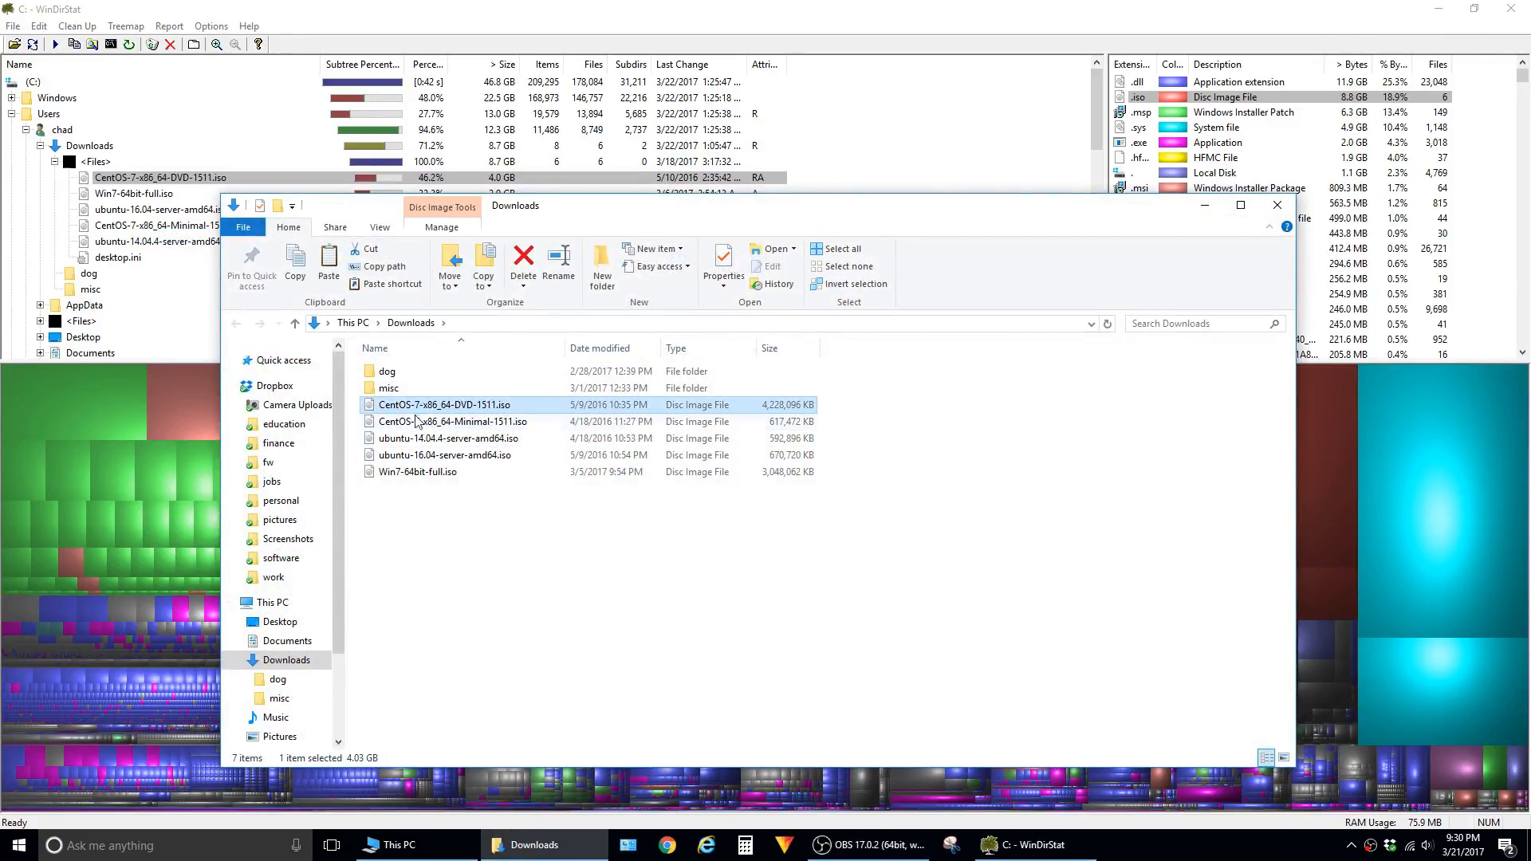